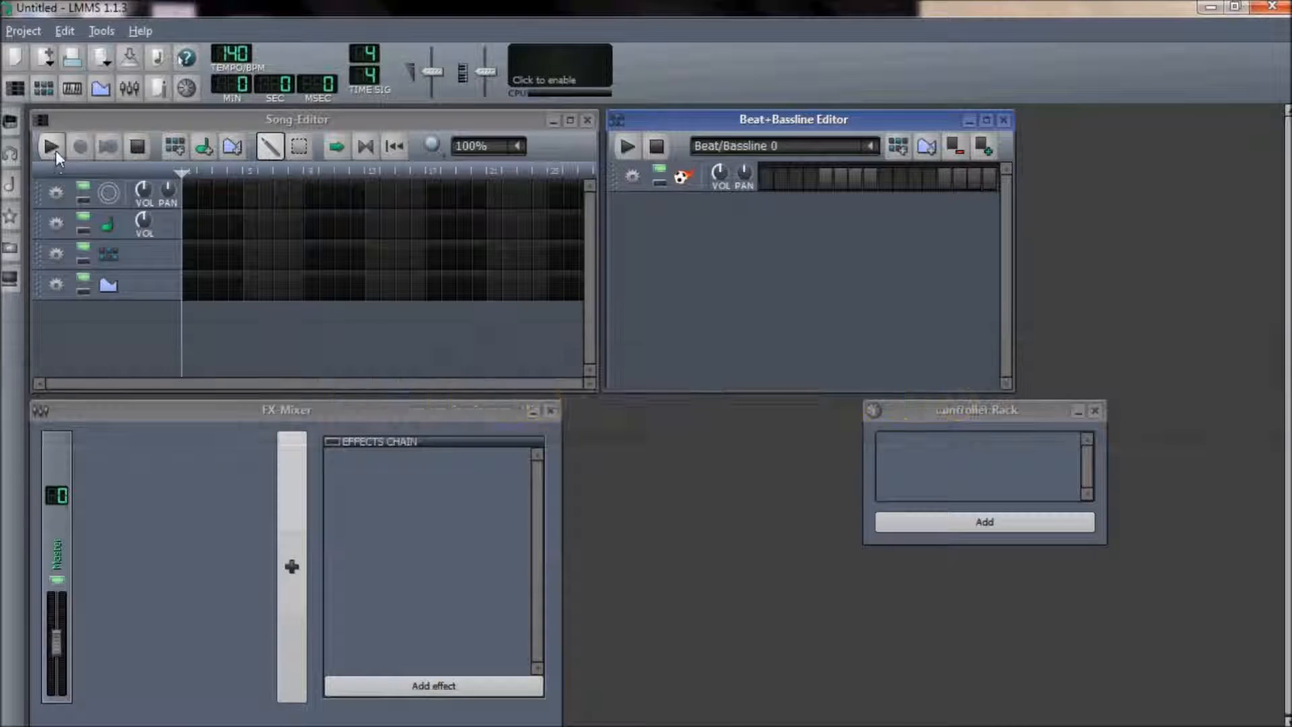
Step: Play the empty untitled project briefly, then show the recently opened projects list
{"action": "left_click", "coordinate": [51, 146]}
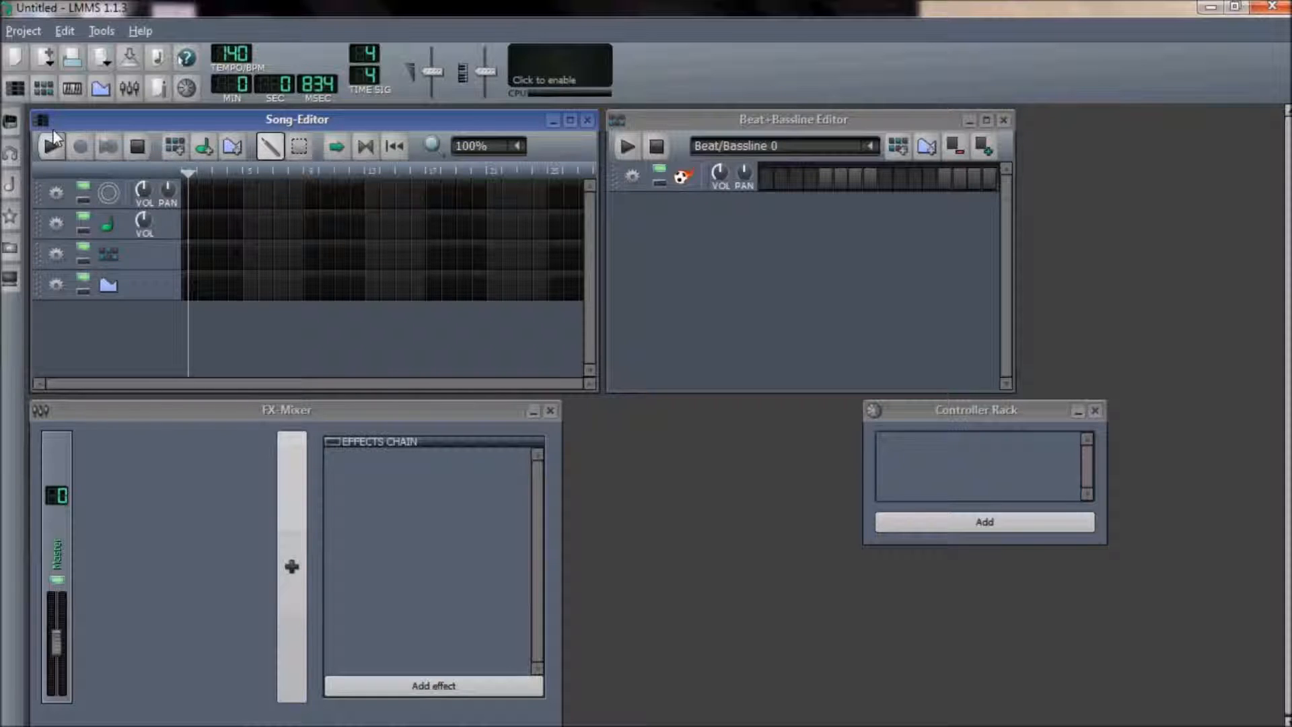
{"action": "left_click", "coordinate": [23, 31]}
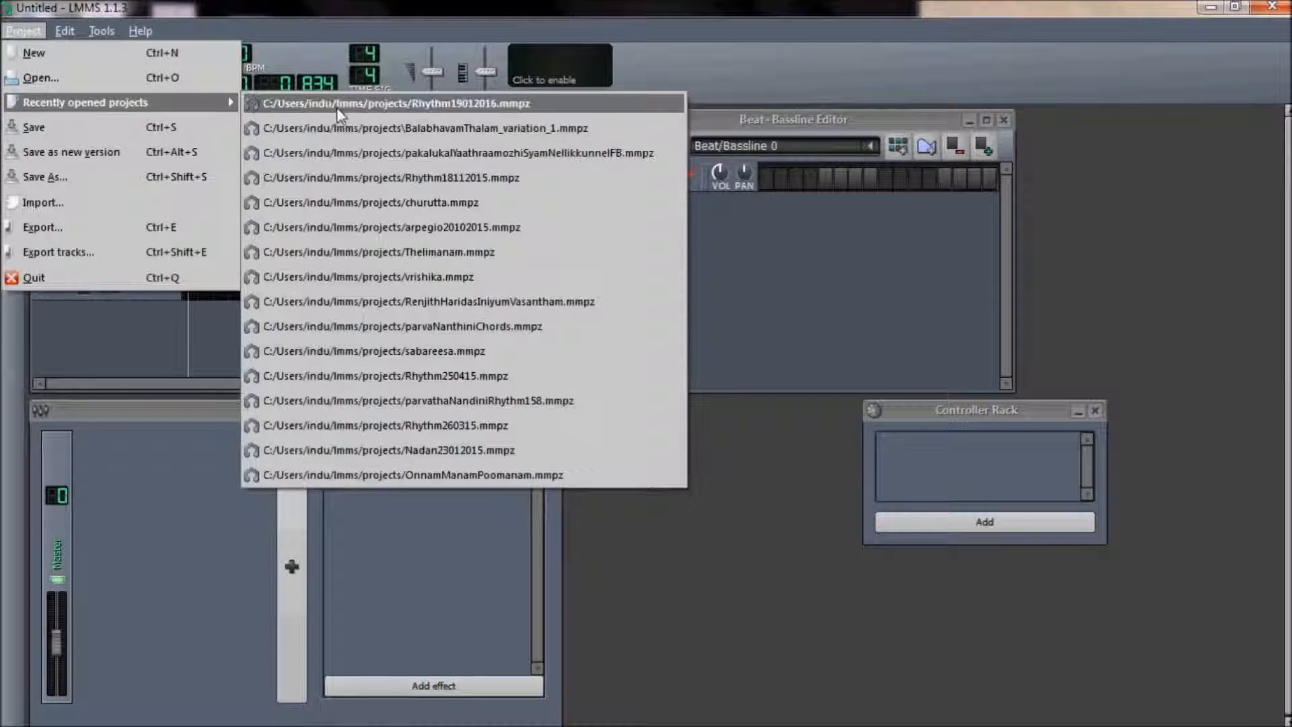
Step: Load Rhythm19012016.mmpz, play it, mute the drum sample tracks and show the Beat/Bassline 0 pattern
{"action": "left_click", "coordinate": [395, 104]}
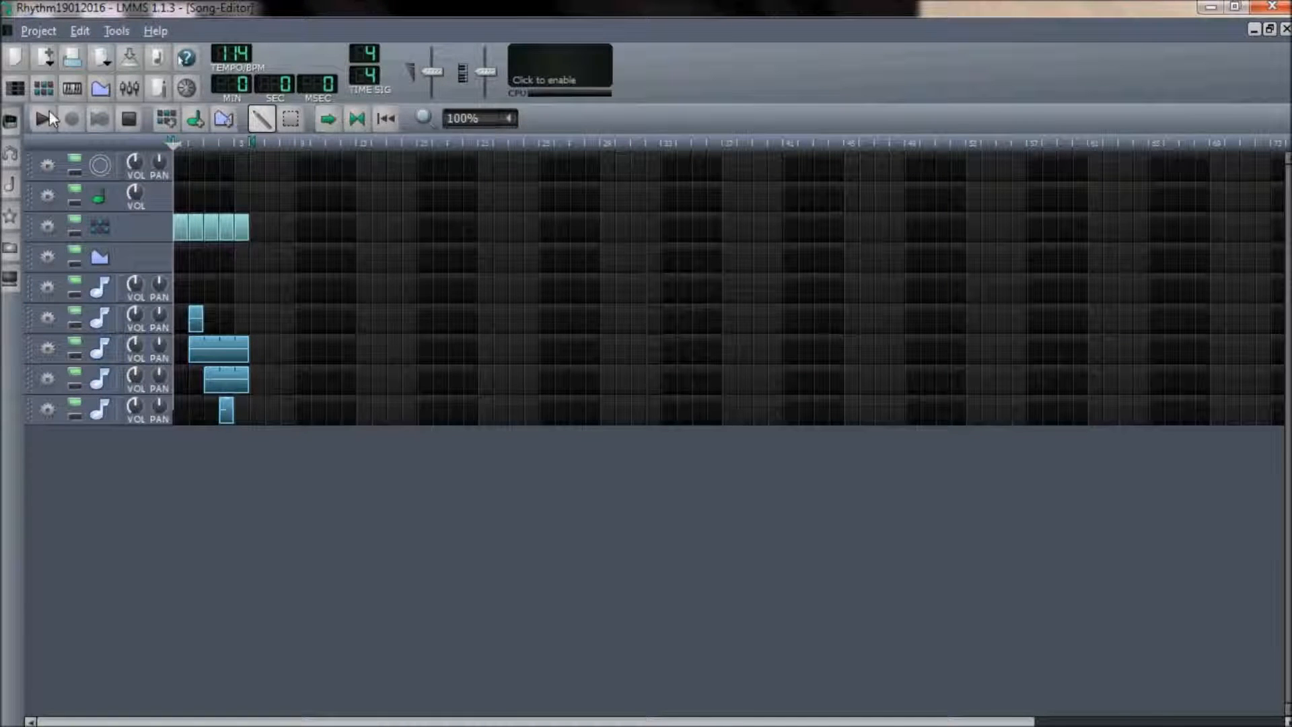
{"action": "left_click", "coordinate": [43, 119]}
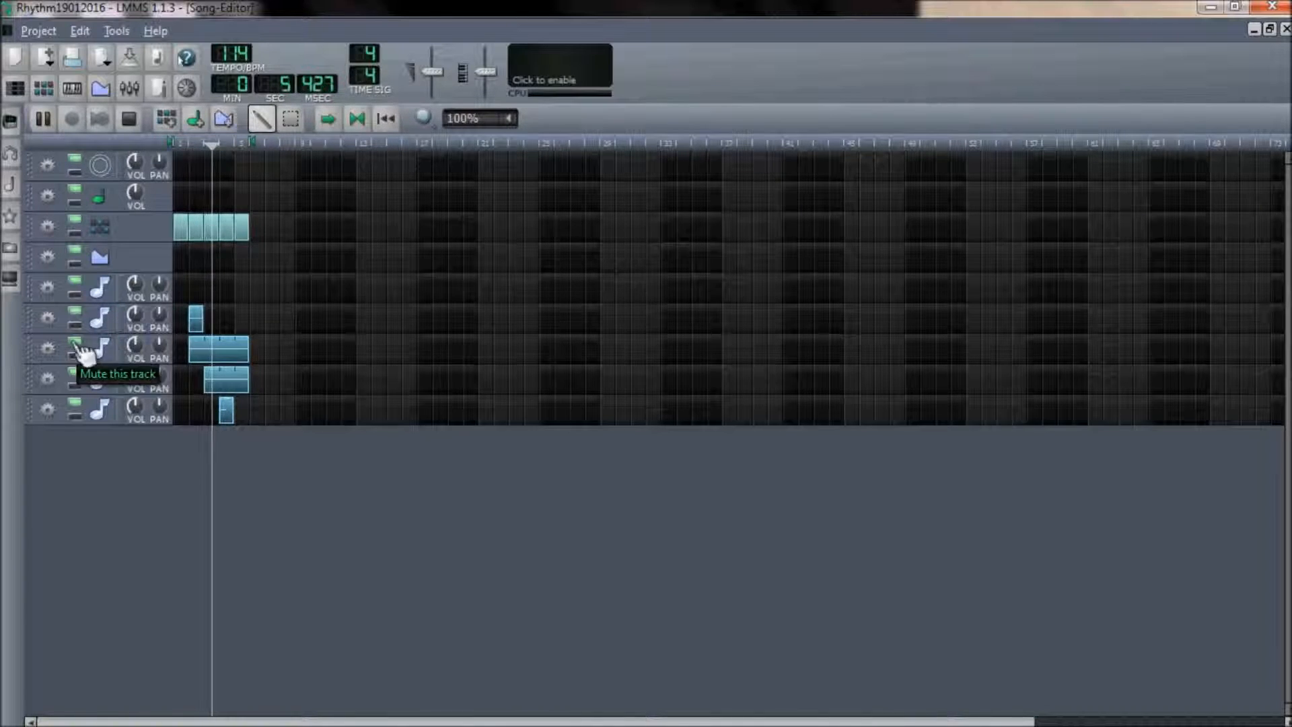
{"action": "left_click", "coordinate": [42, 119]}
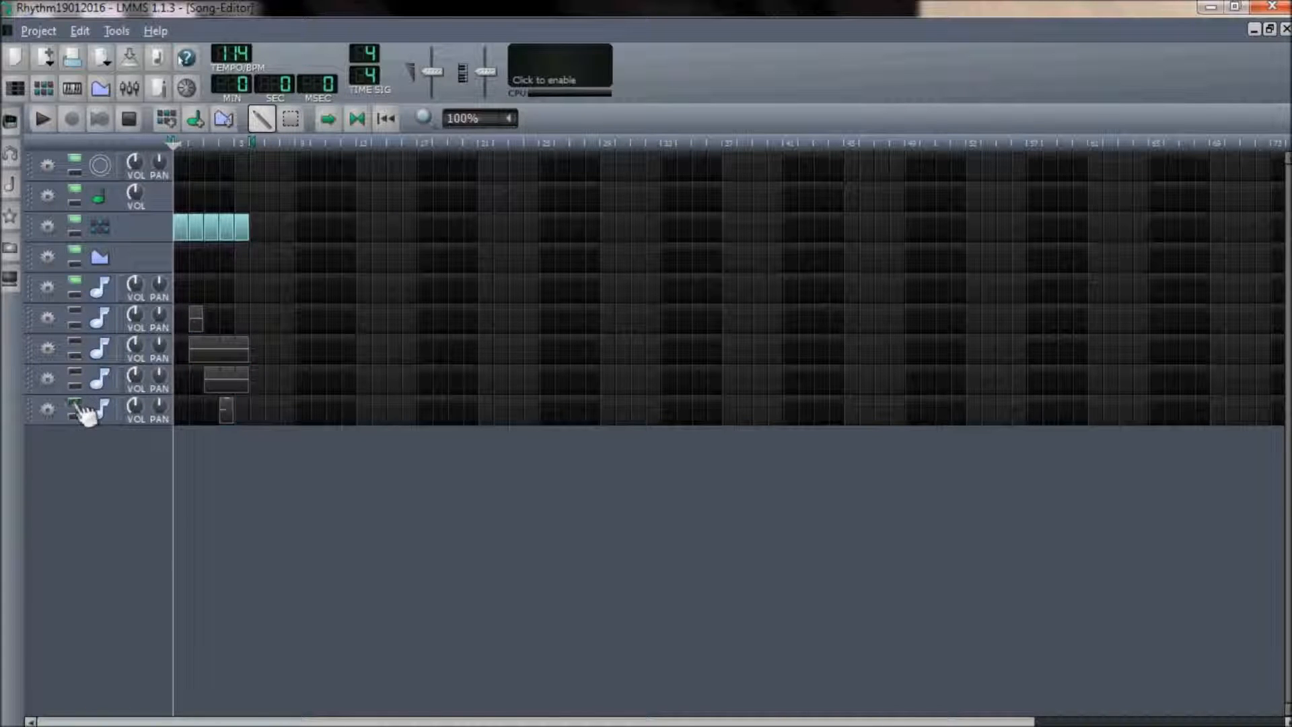
{"action": "left_click", "coordinate": [42, 118]}
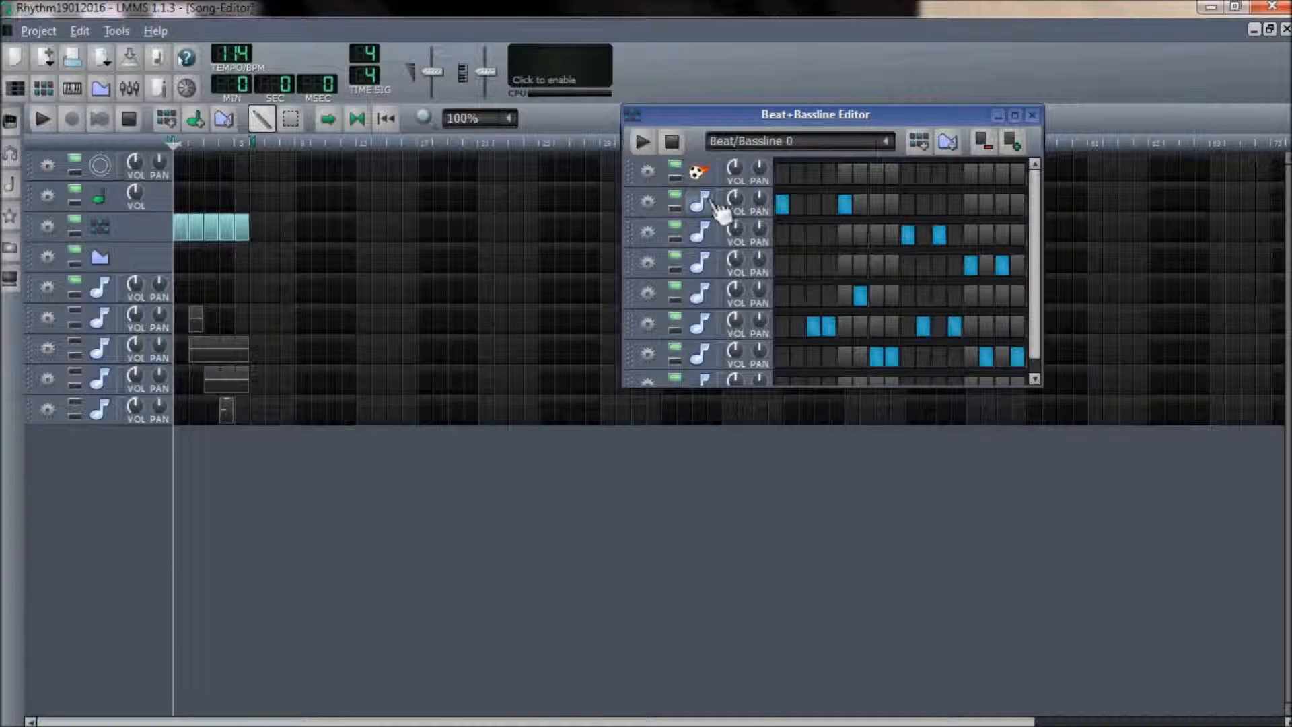
Step: Show the FLS_TomM 04.wav instrument settings, play the beat and view its chord stacking and arpeggio options
{"action": "left_click", "coordinate": [699, 200]}
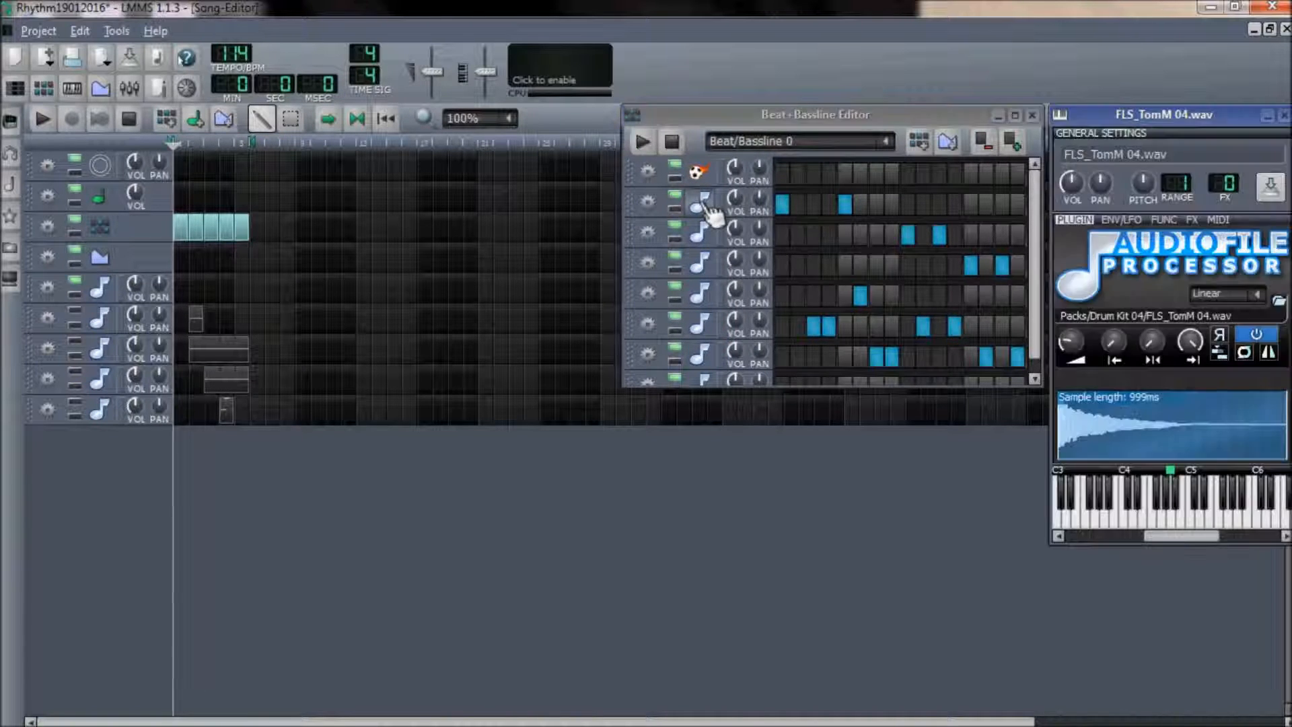
{"action": "left_click_drag", "start_coordinate": [1161, 115], "coordinate": [552, 286]}
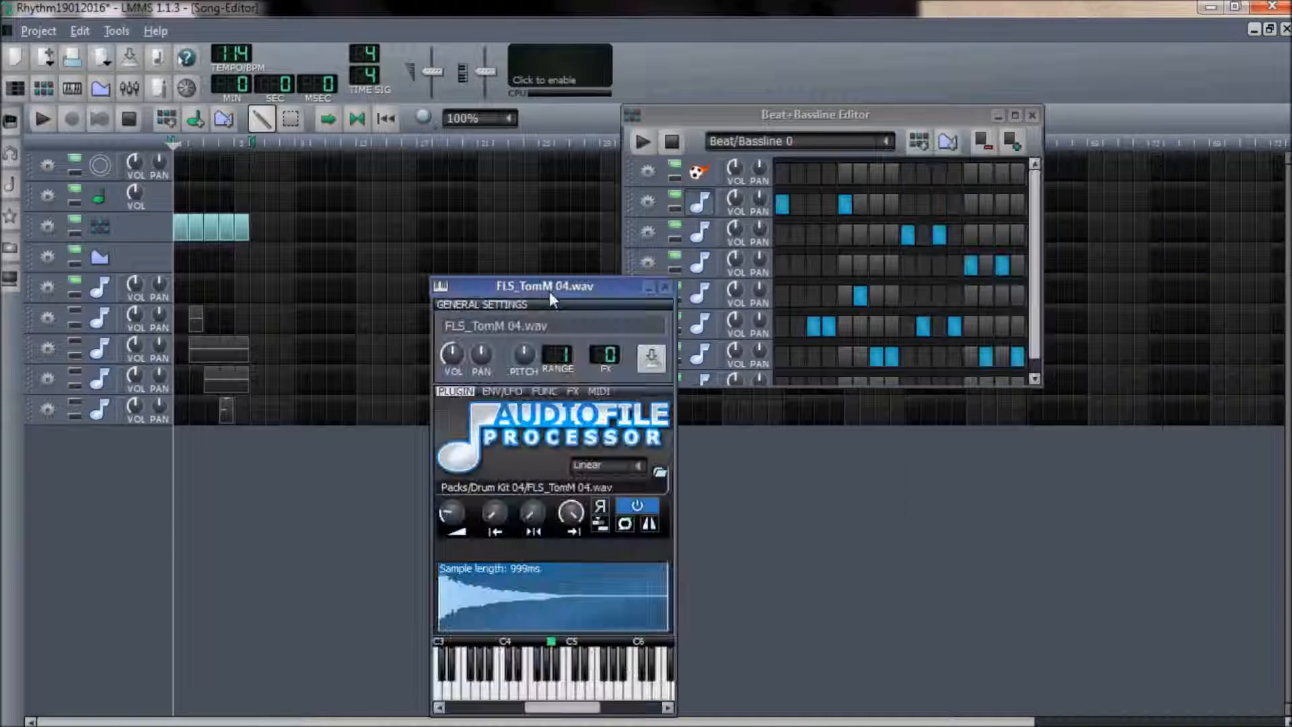
{"action": "left_click_drag", "start_coordinate": [551, 285], "coordinate": [403, 212]}
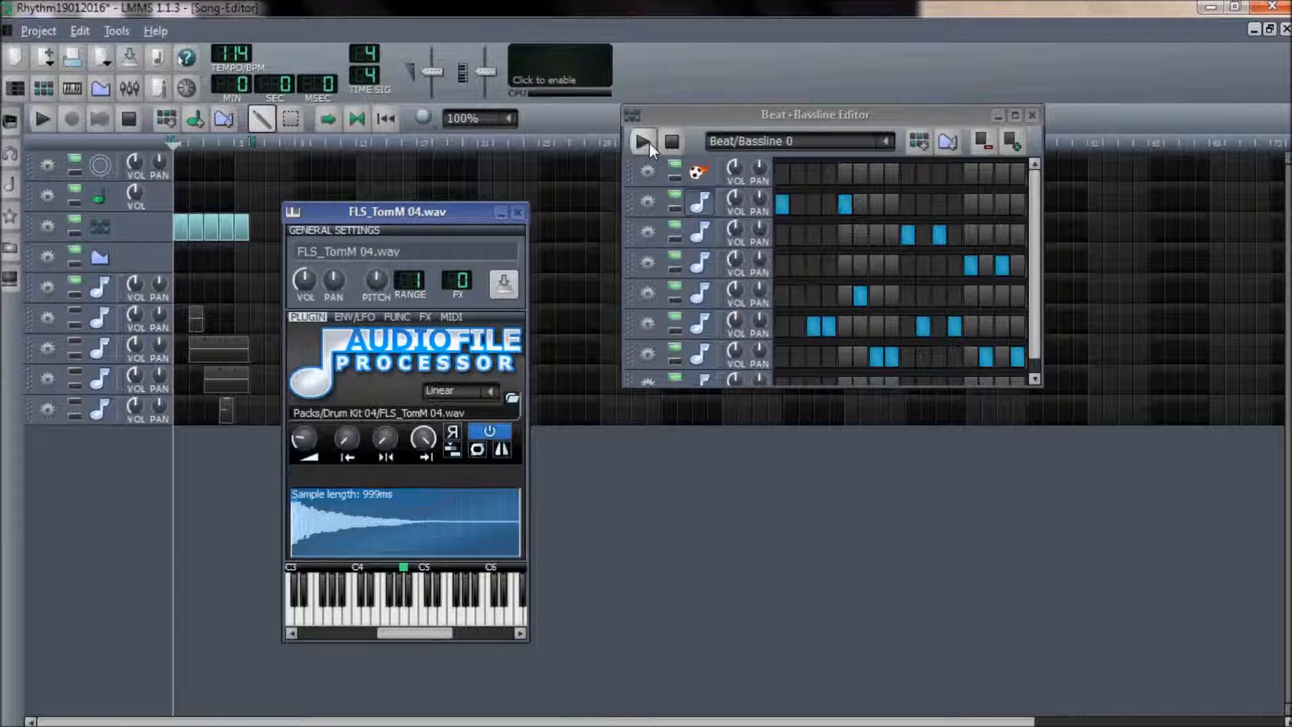
{"action": "left_click", "coordinate": [643, 141]}
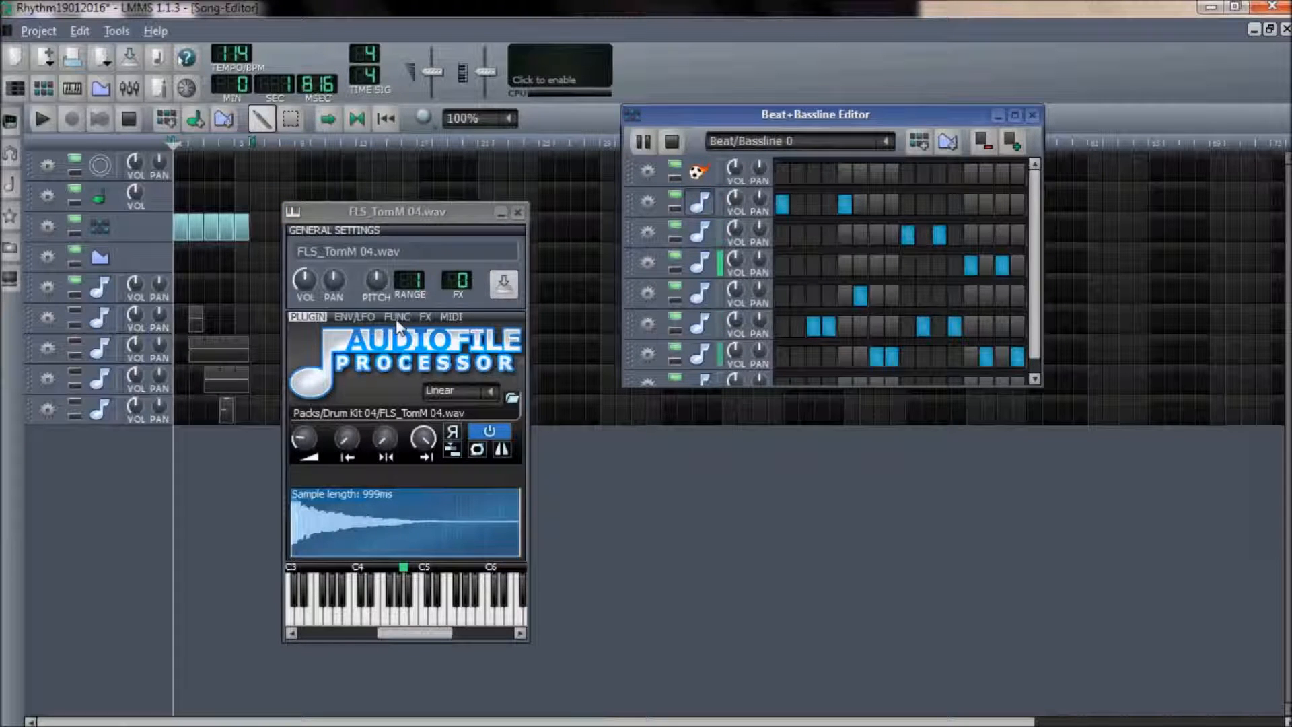
{"action": "left_click", "coordinate": [396, 316]}
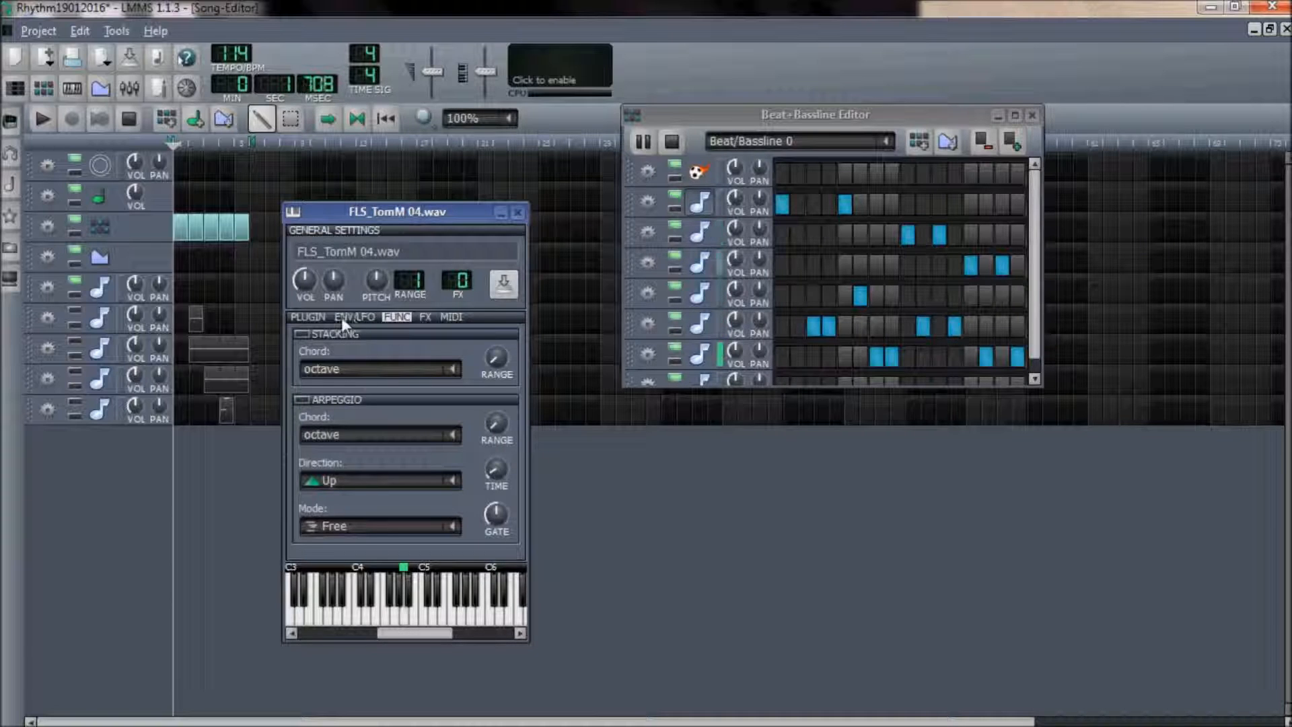
Step: Add the C* Eq2x2 stereo equalizer to the FLS_TomM 04.wav effects chain from the LADSPA list
{"action": "left_click", "coordinate": [307, 317]}
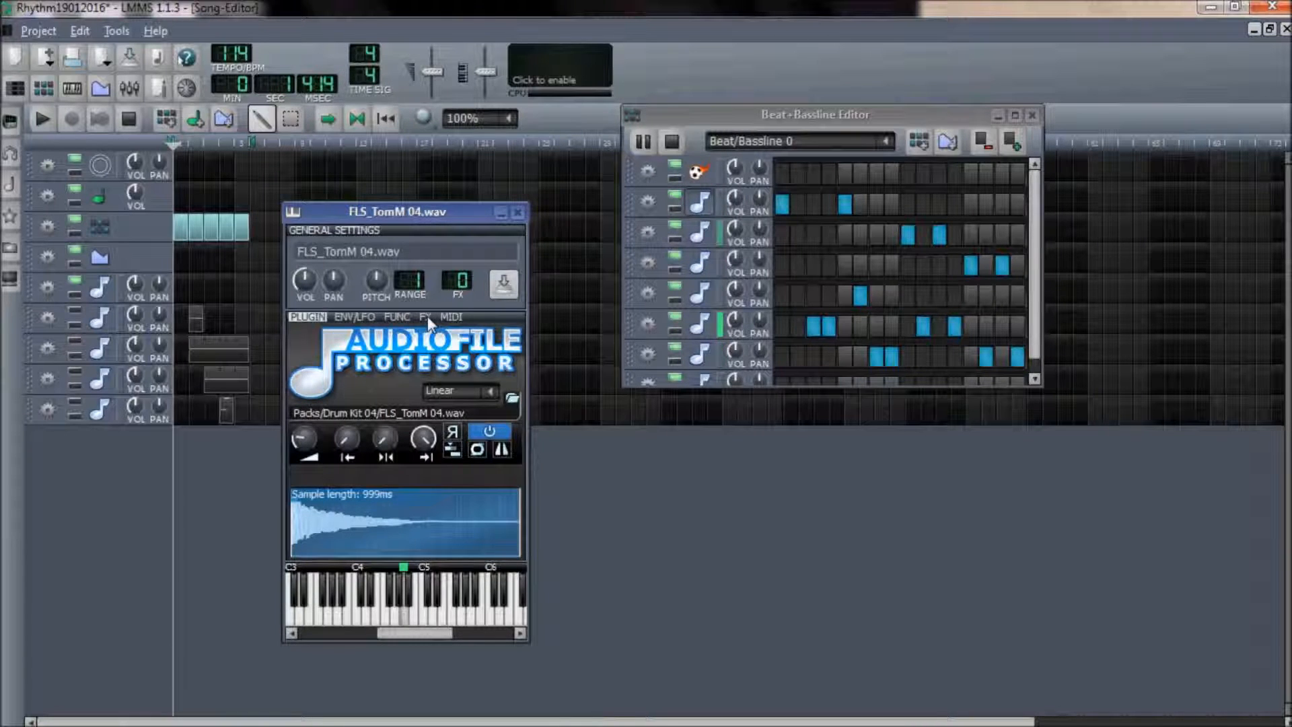
{"action": "left_click", "coordinate": [424, 316]}
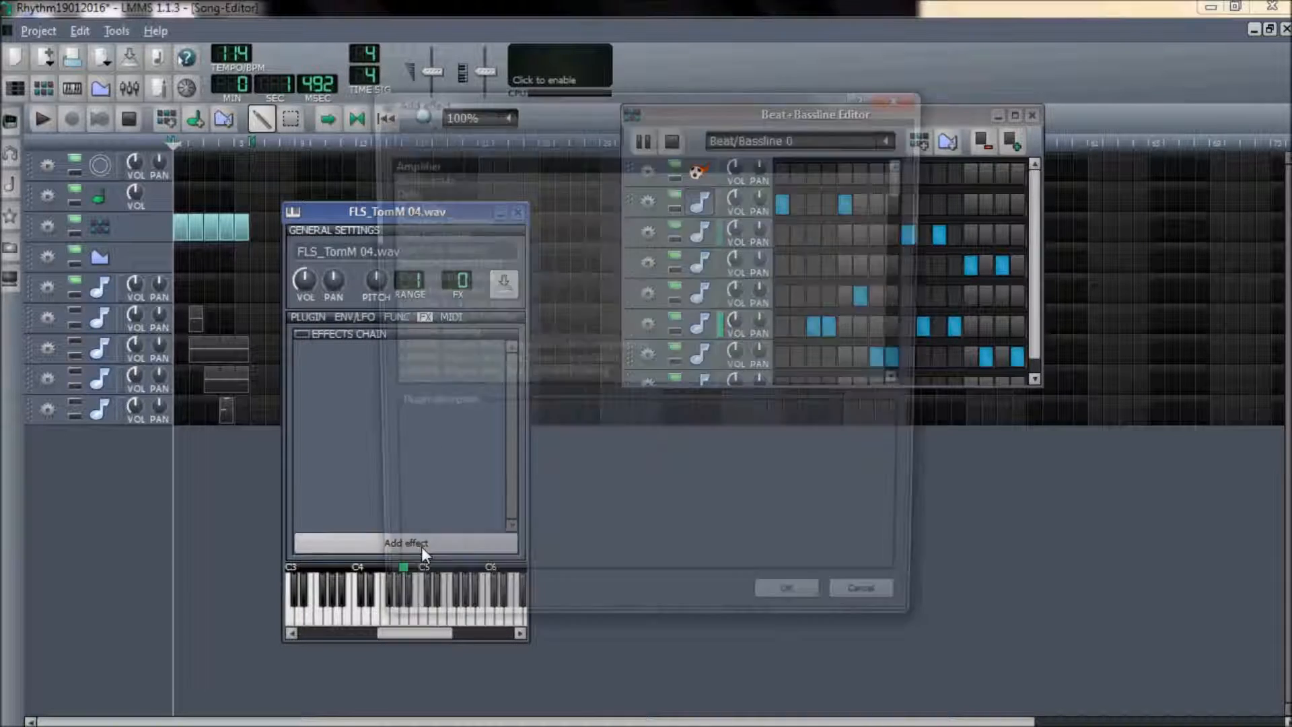
{"action": "left_click", "coordinate": [405, 543]}
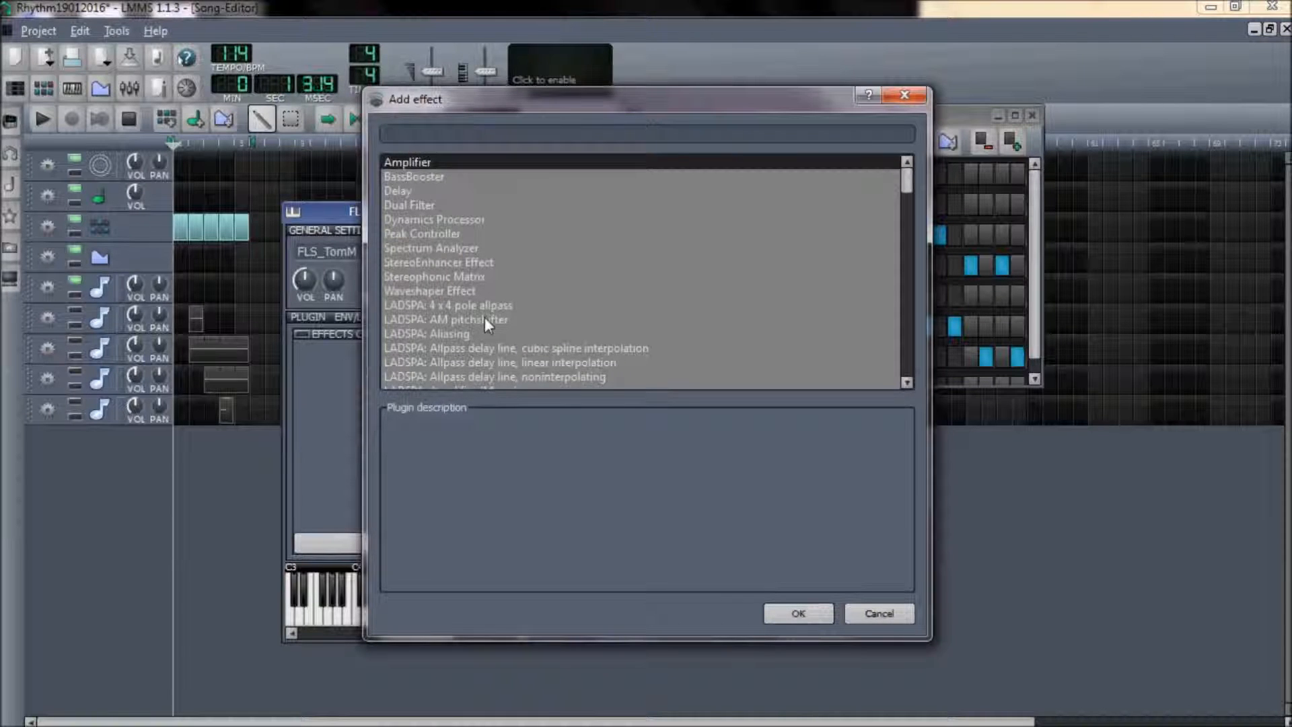
{"action": "scroll", "scroll_direction": "down", "scroll_amount": 3}
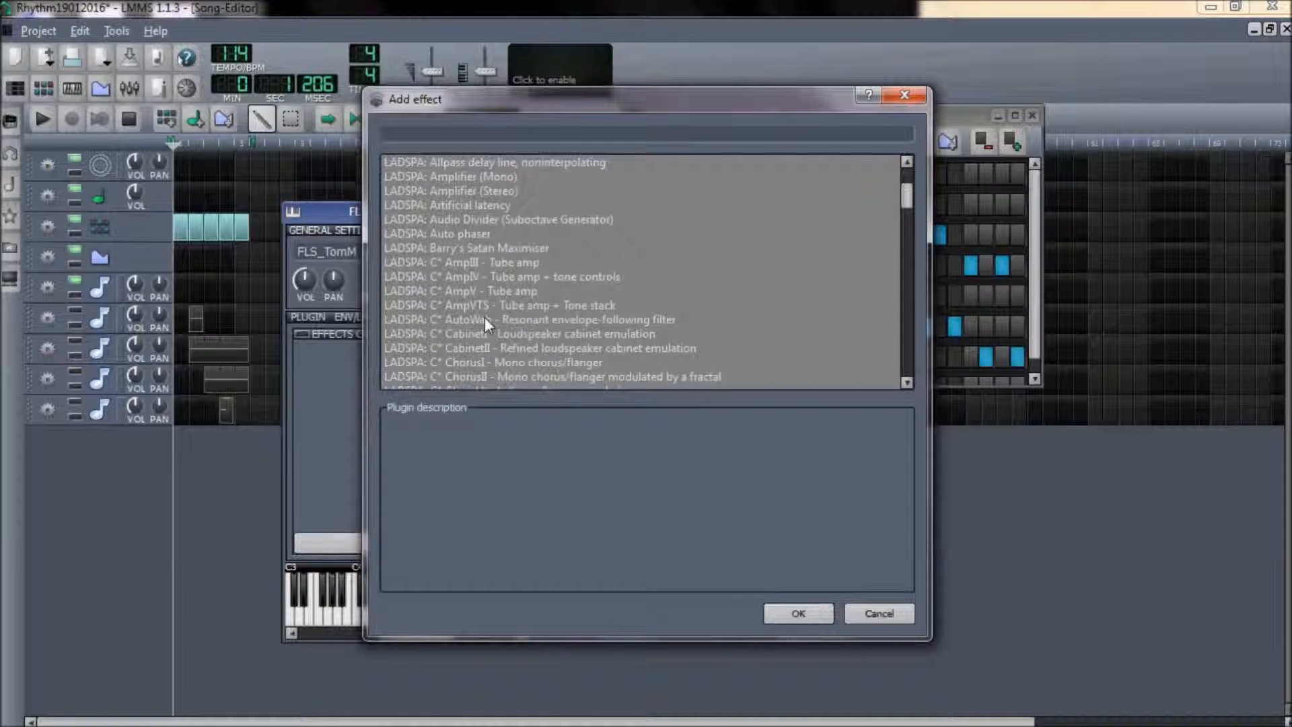
{"action": "scroll", "scroll_direction": "down", "scroll_amount": 3}
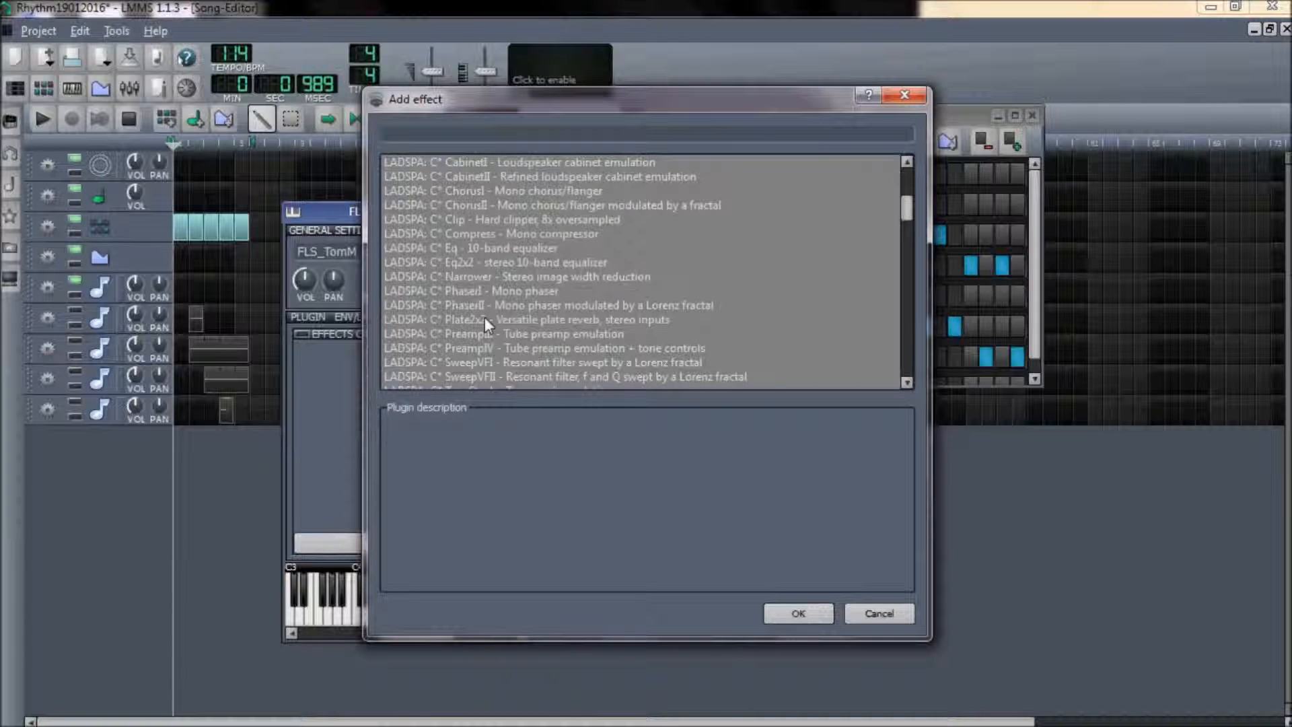
{"action": "left_click", "coordinate": [795, 613]}
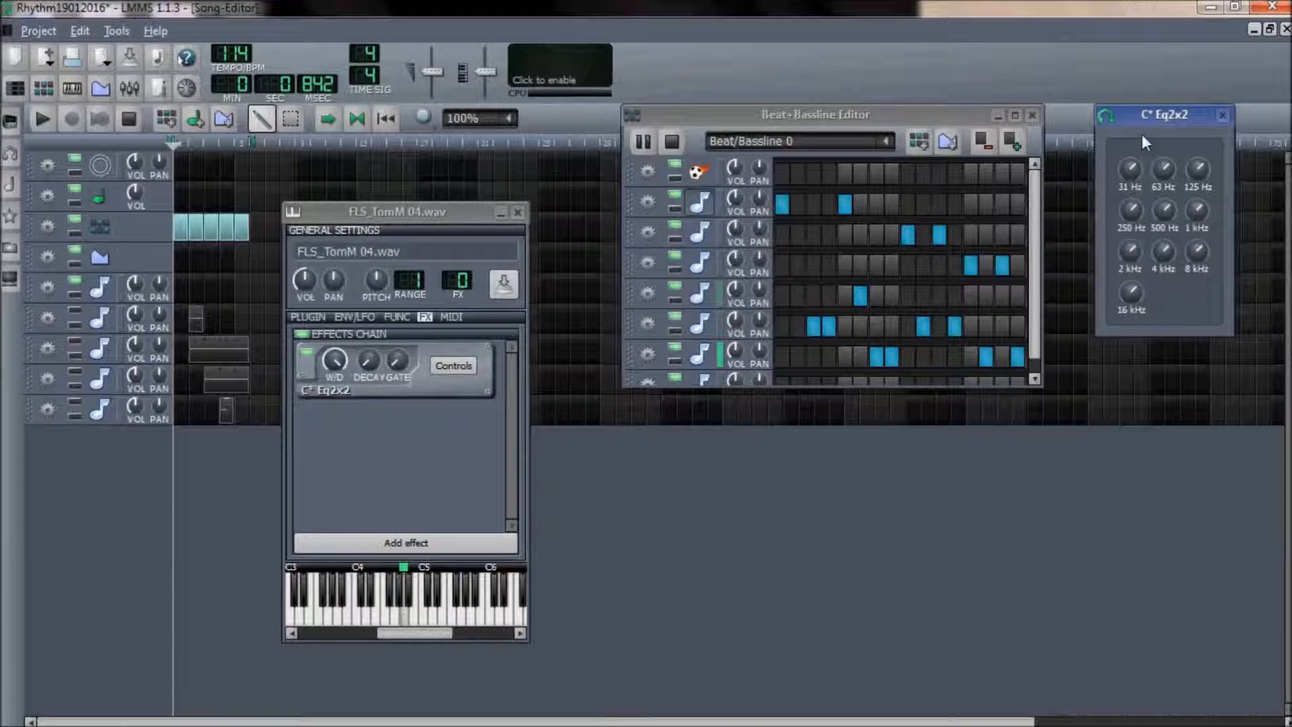
Step: Turn down the 500 Hz, 1 kHz, 2 kHz and other mid bands on the tom track's C* Eq2x2
{"action": "left_click_drag", "start_coordinate": [1157, 115], "coordinate": [652, 437]}
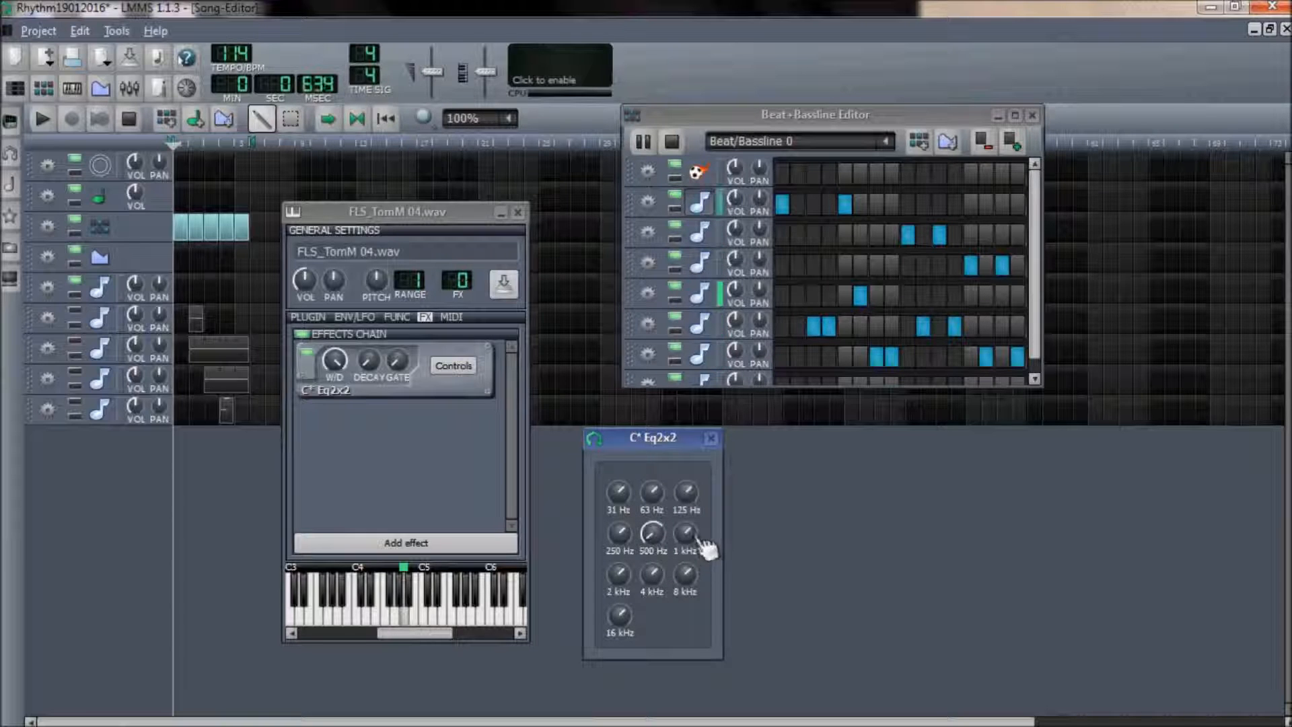
{"action": "left_click_drag", "start_coordinate": [684, 532], "coordinate": [684, 560]}
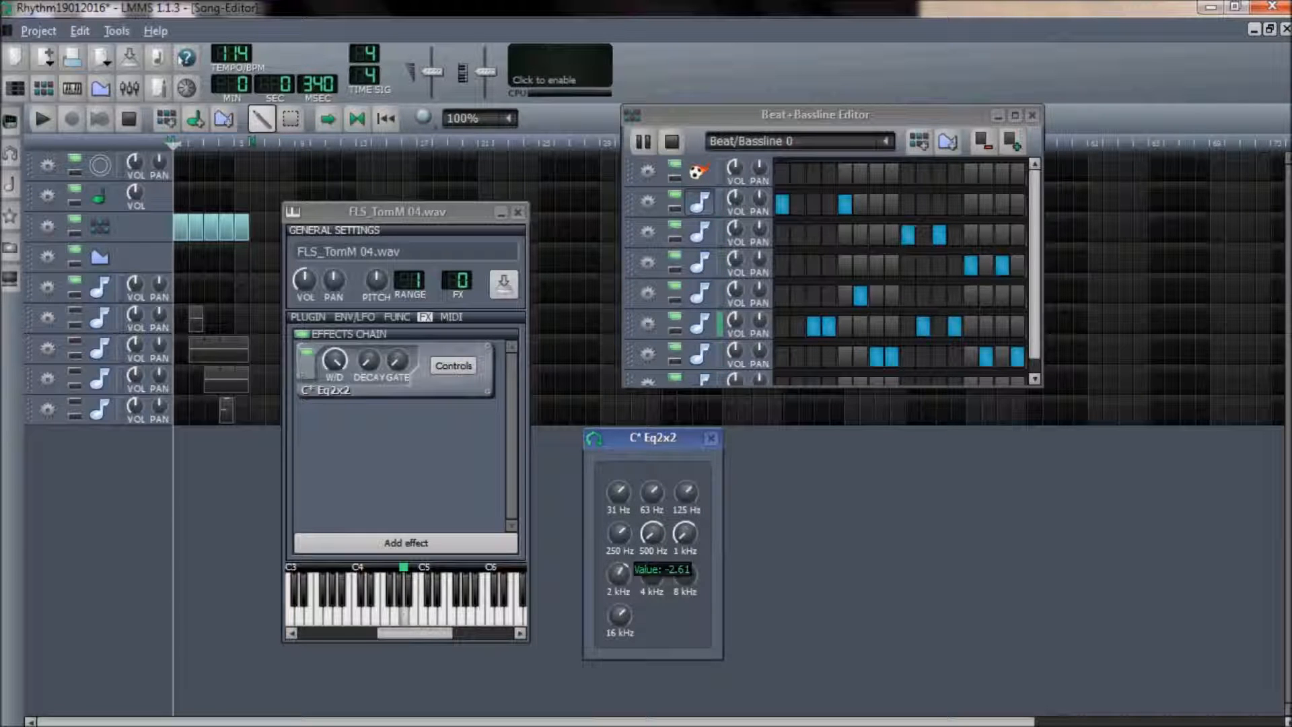
{"action": "left_click_drag", "start_coordinate": [618, 575], "coordinate": [618, 610]}
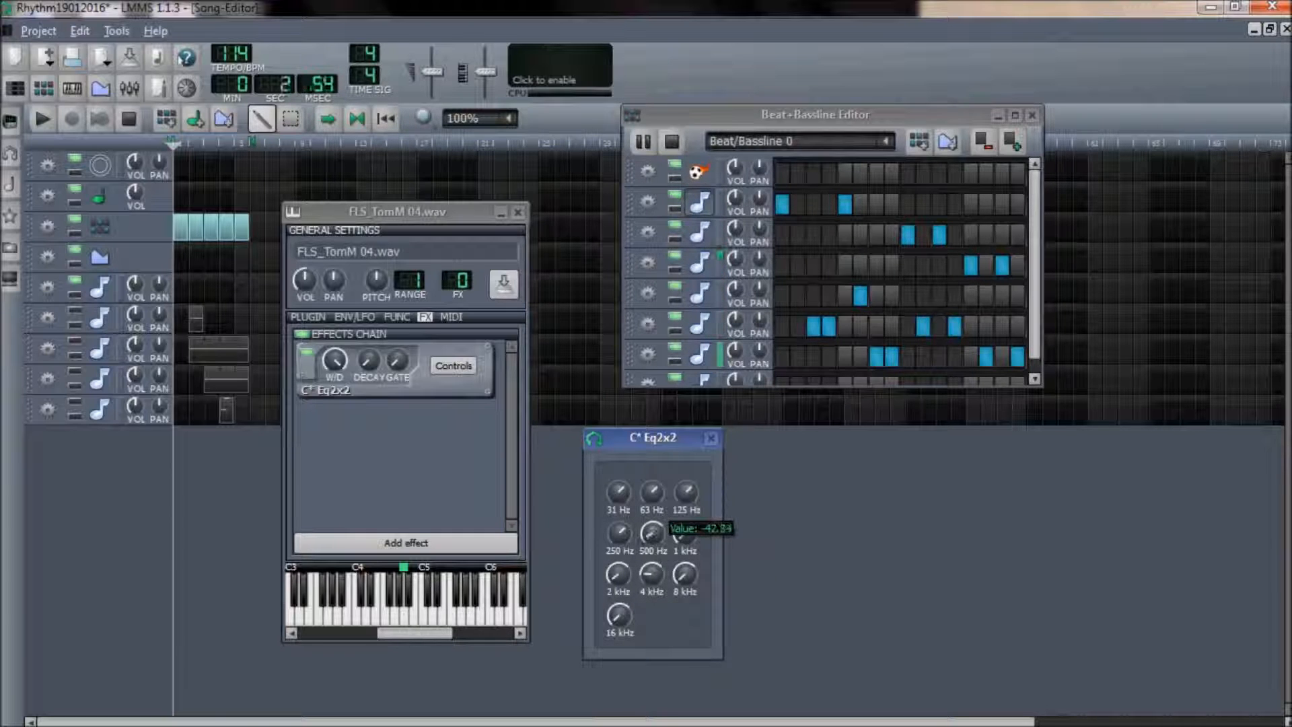
{"action": "left_click_drag", "start_coordinate": [685, 534], "coordinate": [685, 519]}
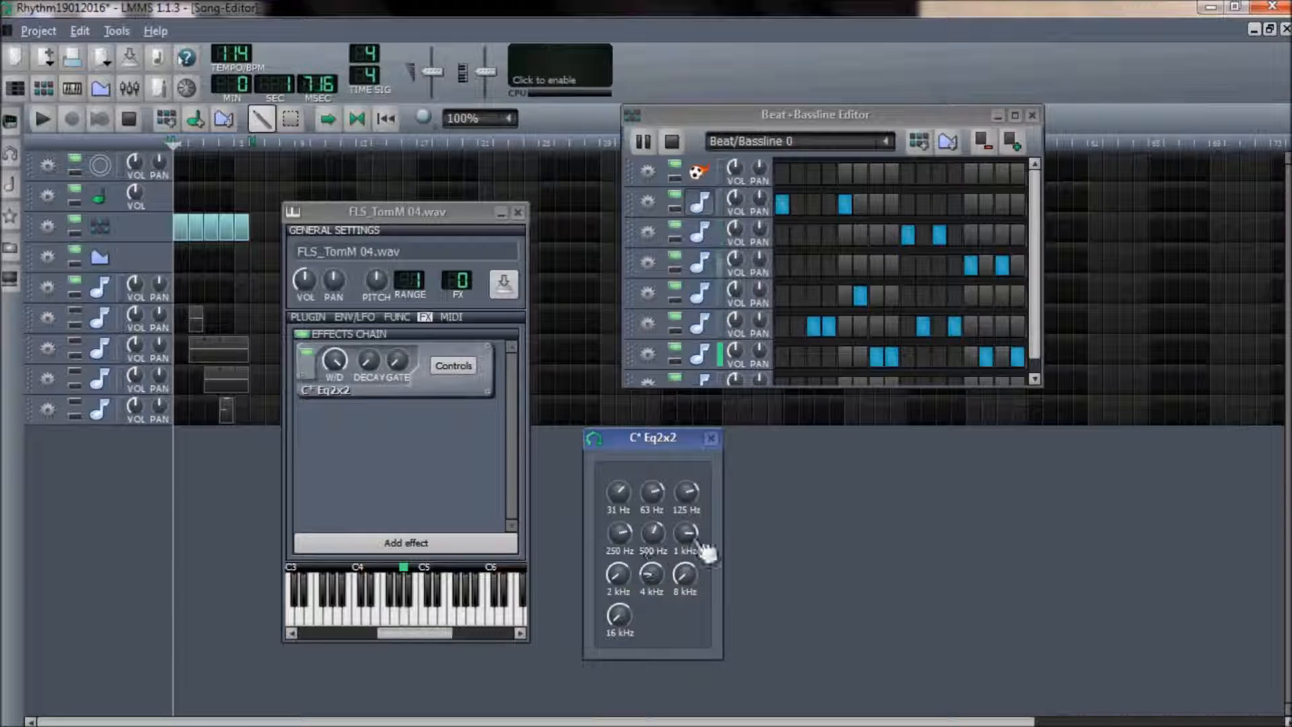
{"action": "left_click_drag", "start_coordinate": [684, 535], "coordinate": [684, 511]}
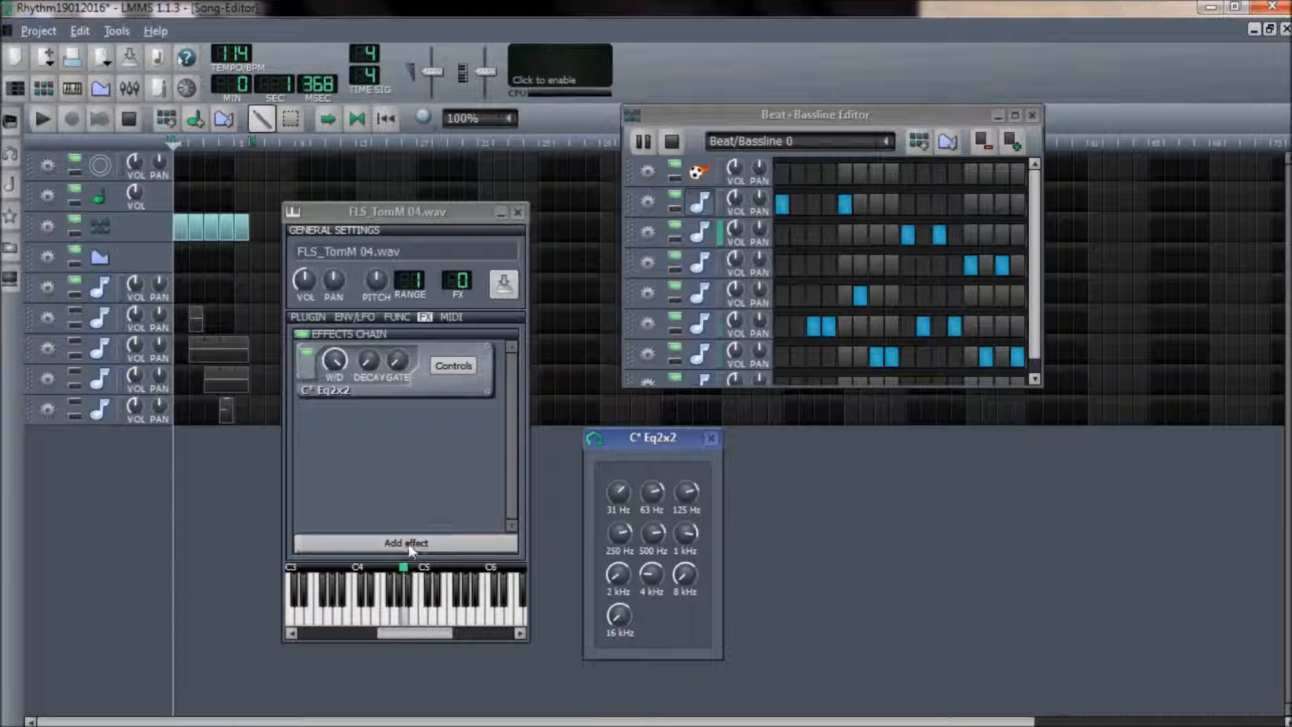
Step: Add a C* Plate2x2 reverb after the equalizer on FLS_TomM 04.wav and tweak its bandwidth and tail
{"action": "left_click", "coordinate": [404, 542]}
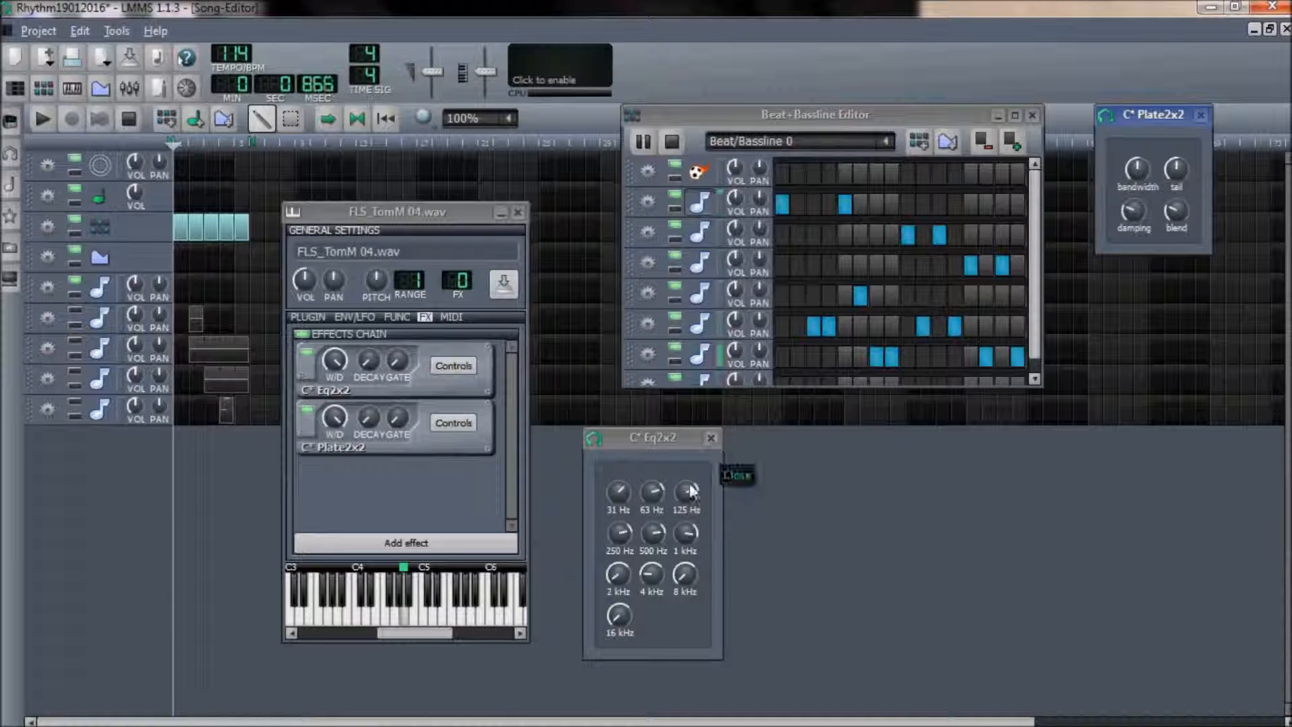
{"action": "left_click_drag", "start_coordinate": [686, 490], "coordinate": [686, 486]}
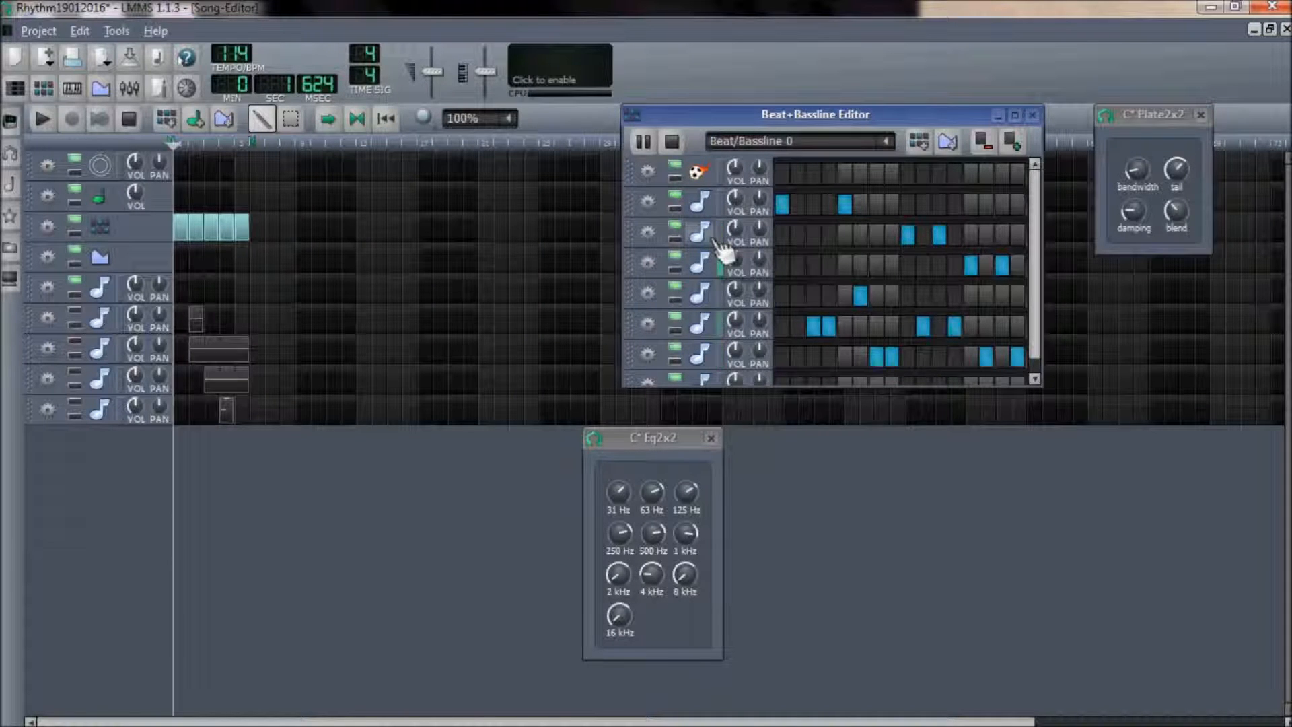
Step: Show the FLS_ct3_tak.wav track's instrument settings and its list of effects to add
{"action": "left_click", "coordinate": [675, 241]}
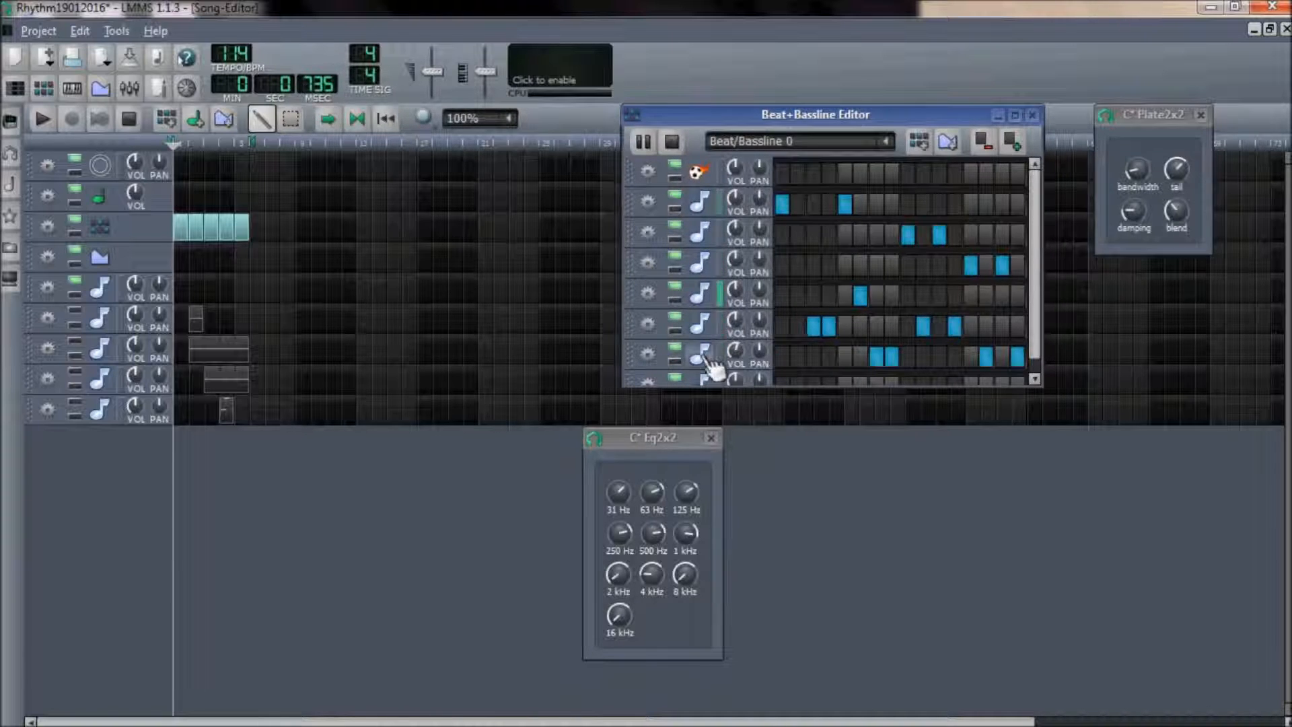
{"action": "left_click", "coordinate": [700, 354]}
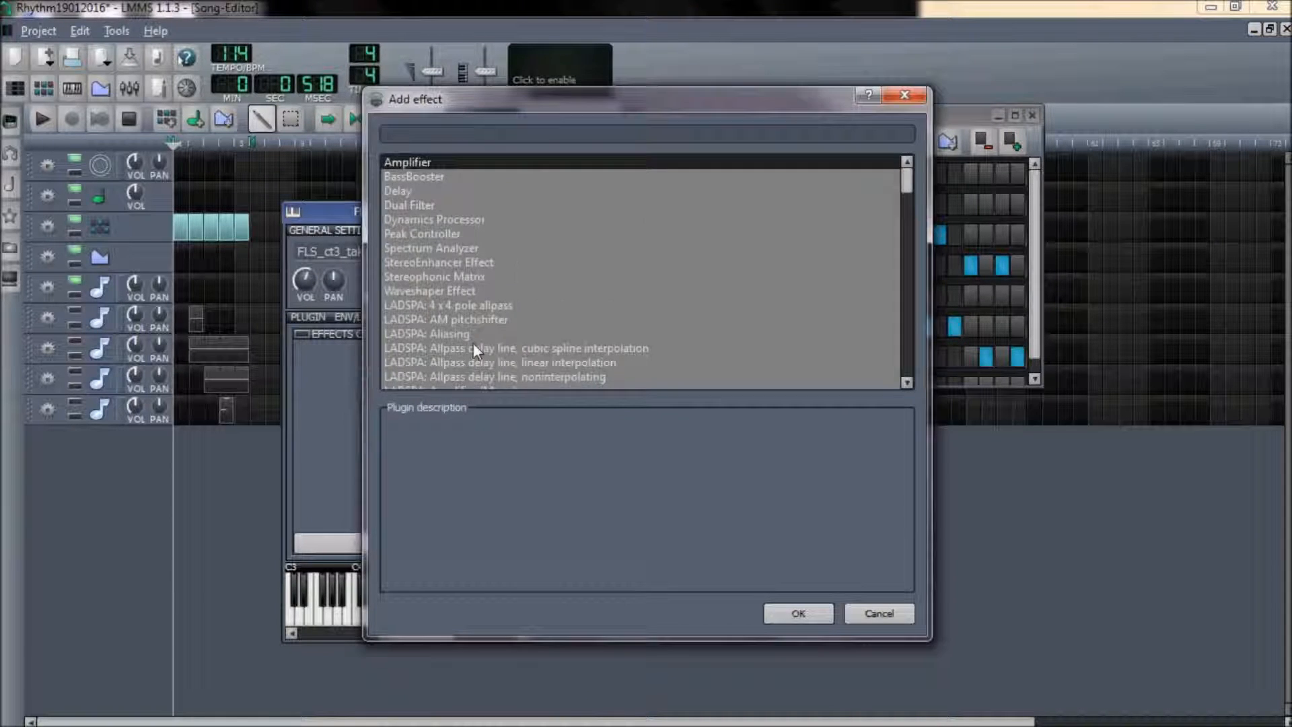
Step: Give FLS_ct3_tak.wav a C* Plate2x2 reverb, close its settings and show breath01.ogg's effect list
{"action": "scroll", "scroll_direction": "down", "scroll_amount": 3}
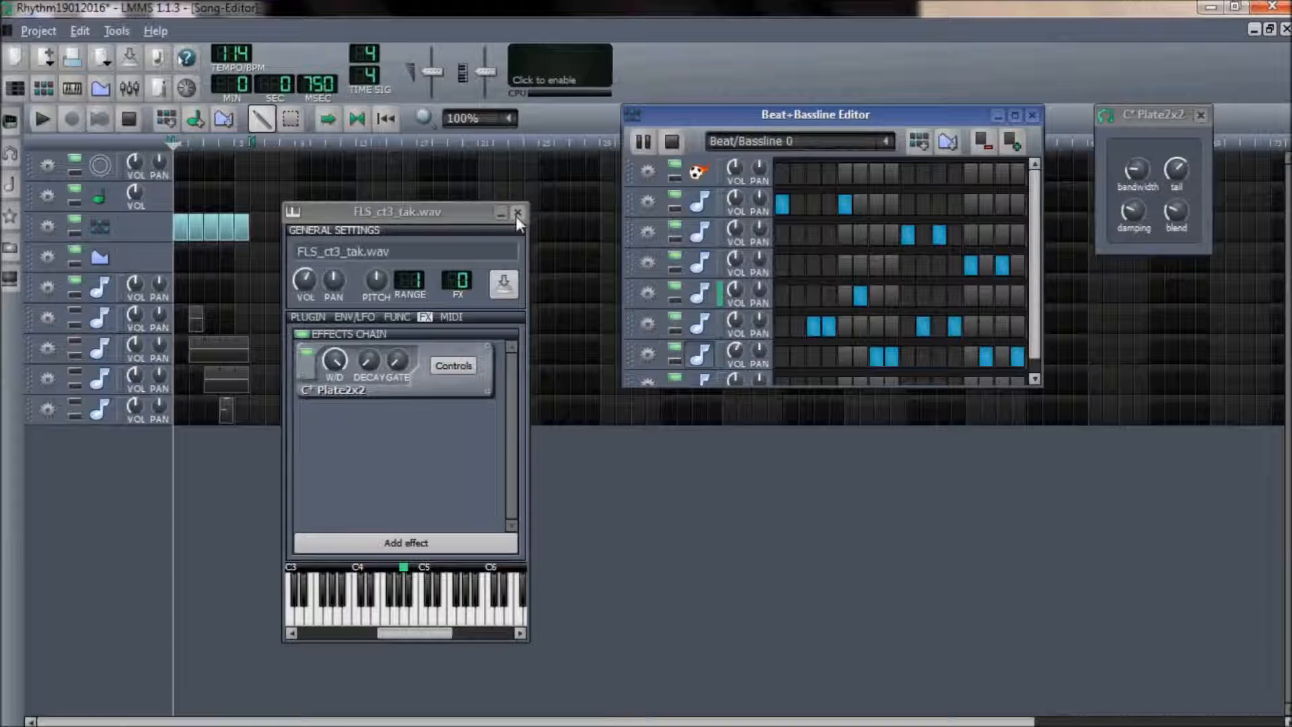
{"action": "left_click", "coordinate": [518, 213]}
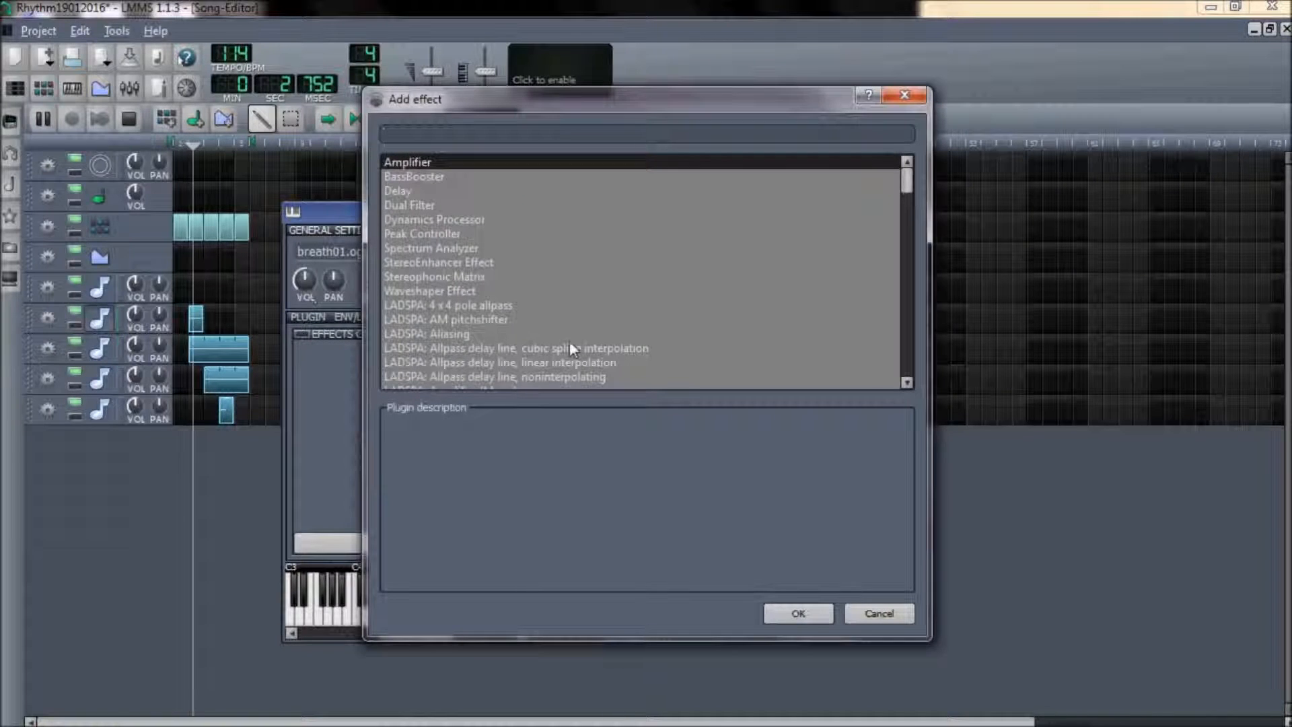
Step: Add the C* Eq equalizer to breath01.ogg, lower its Channel 1 2 kHz gain and show the effects list again
{"action": "scroll", "scroll_direction": "down", "scroll_amount": 3}
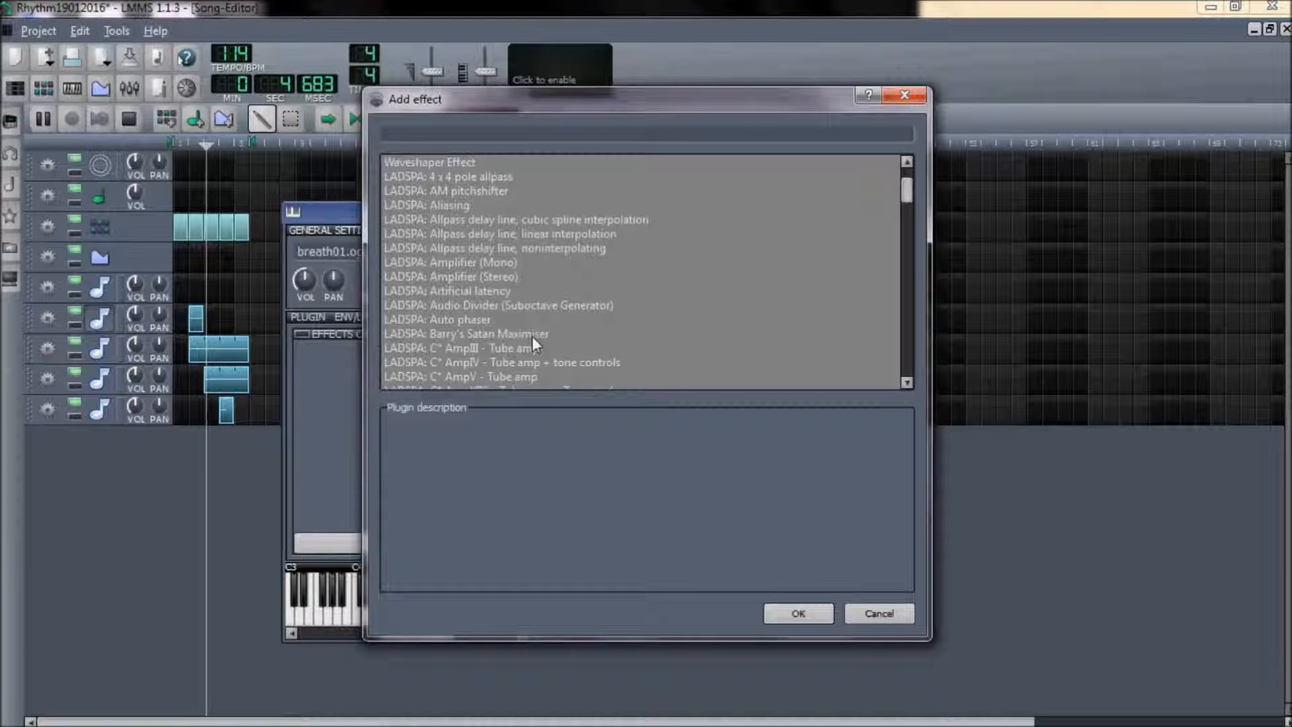
{"action": "scroll", "scroll_direction": "down", "scroll_amount": 3}
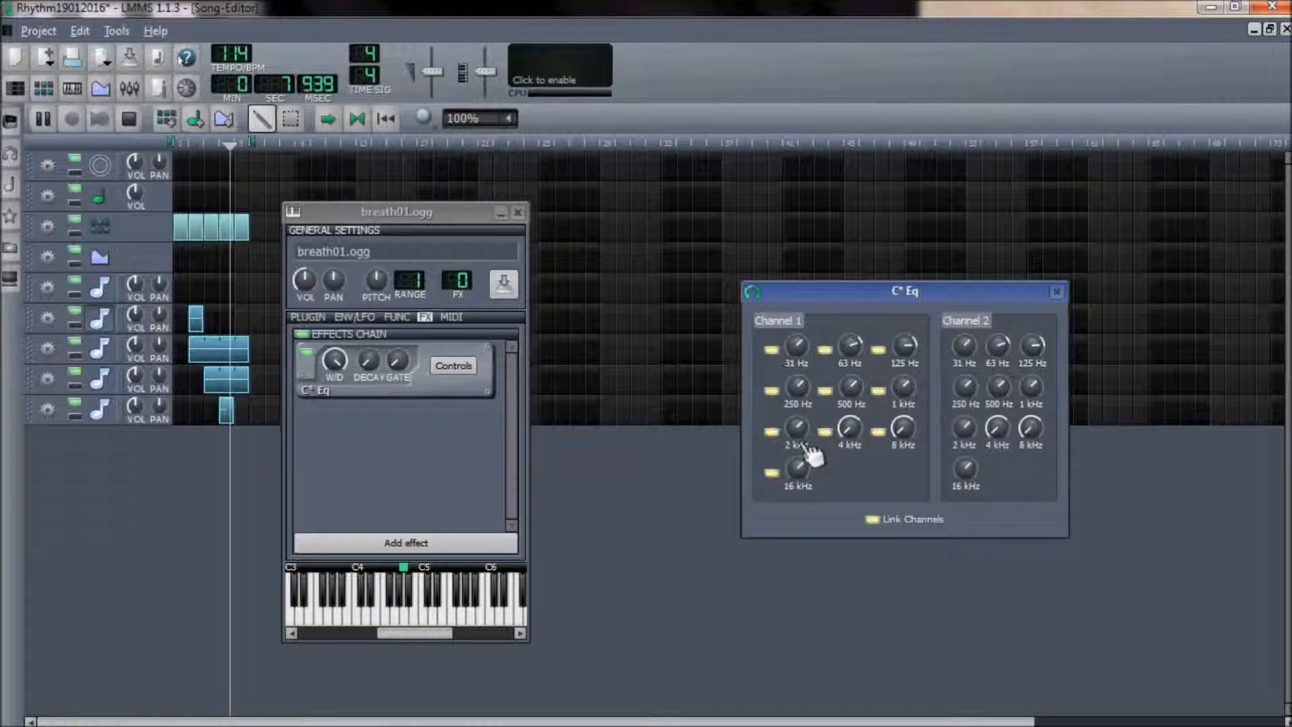
{"action": "left_click_drag", "start_coordinate": [797, 470], "coordinate": [797, 470]}
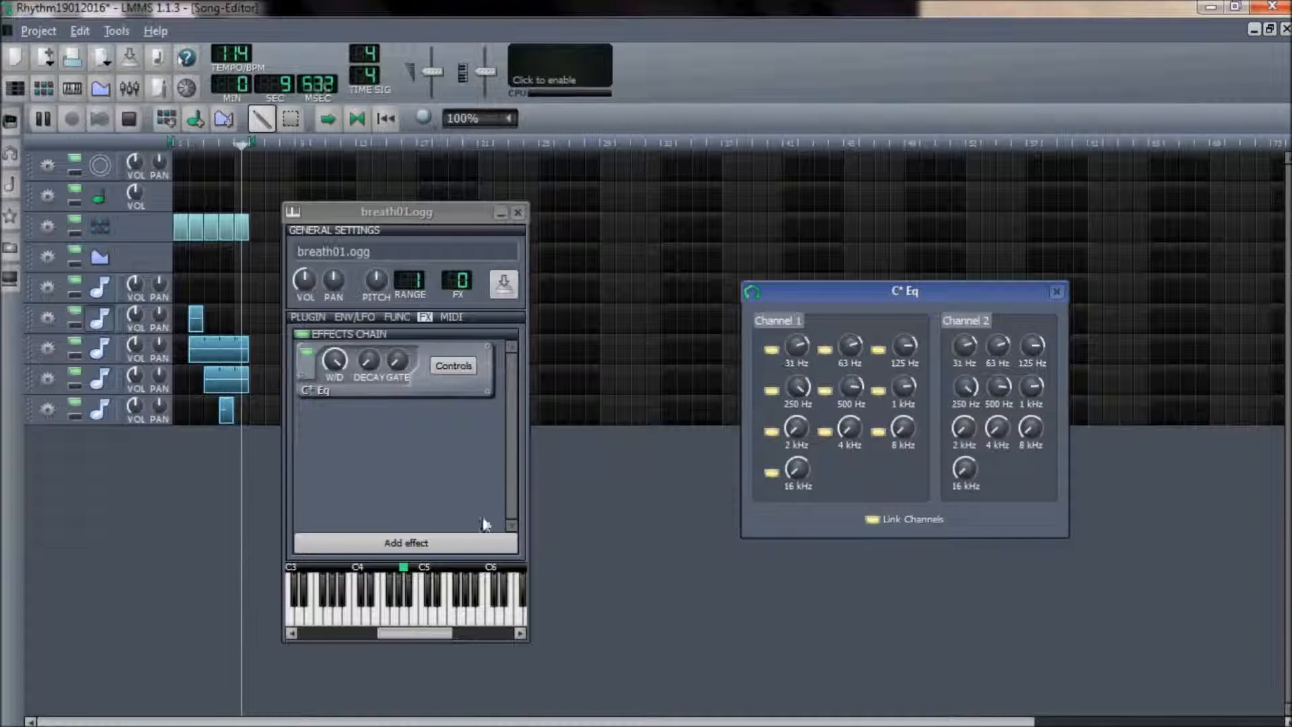
{"action": "left_click", "coordinate": [404, 542]}
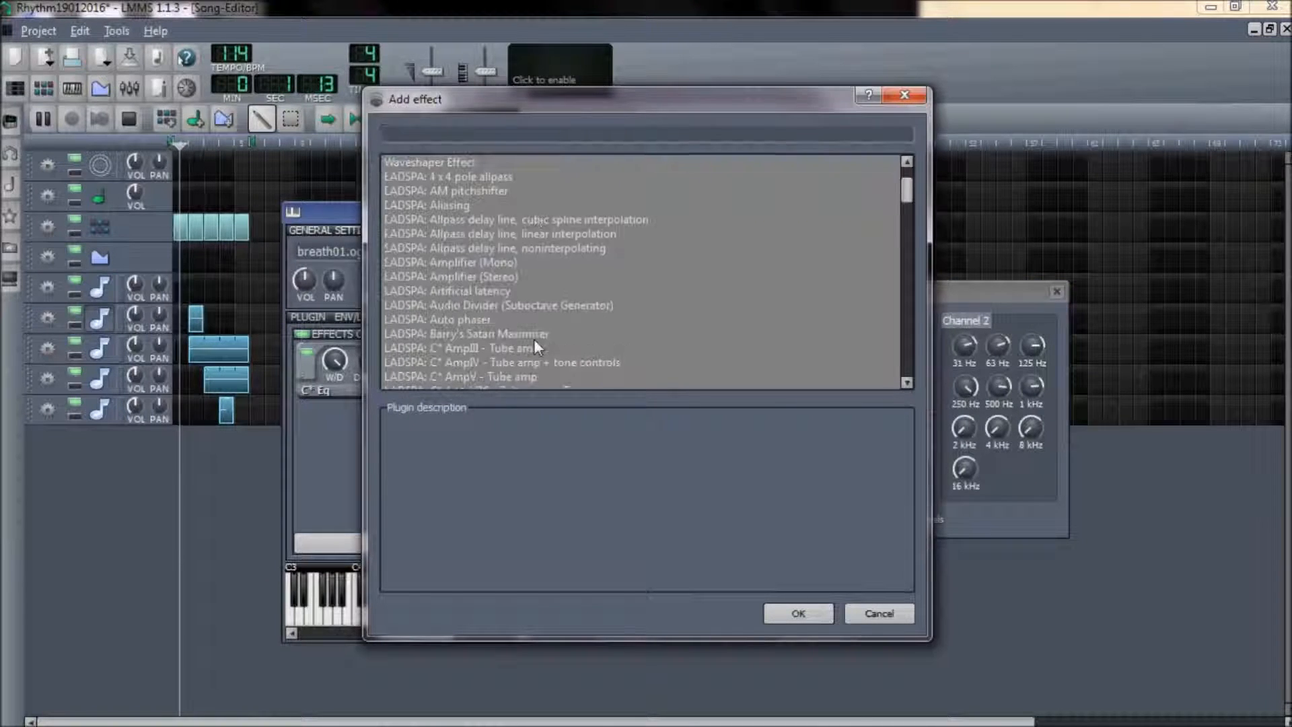